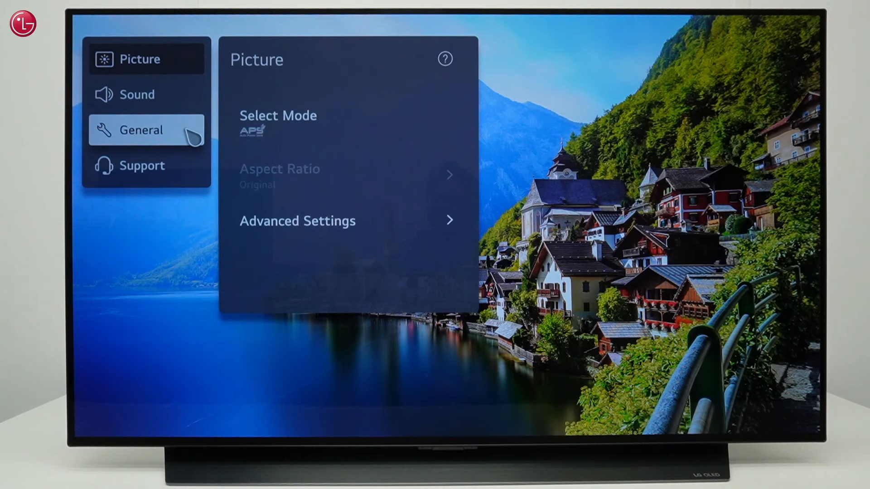
Step: Reach Programme Tuning & Settings through General with Antenna set as the tuning mode
{"action": "left_click", "coordinate": [141, 129]}
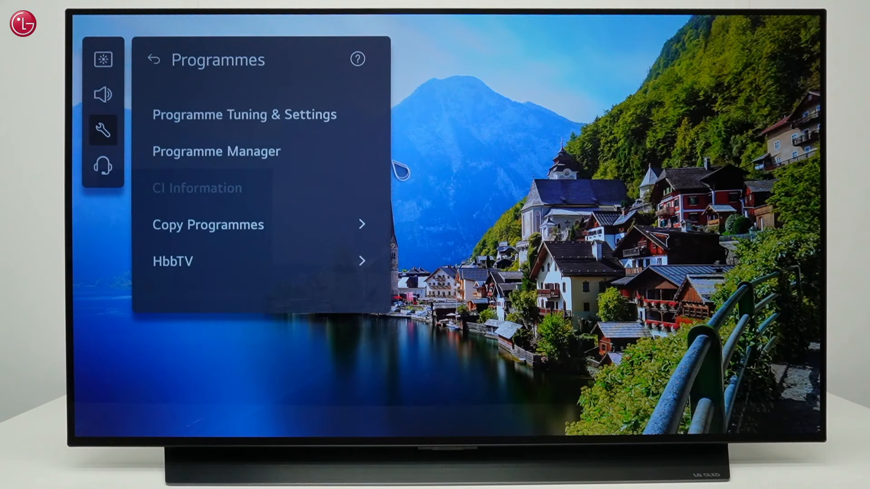
{"action": "left_click", "coordinate": [243, 114]}
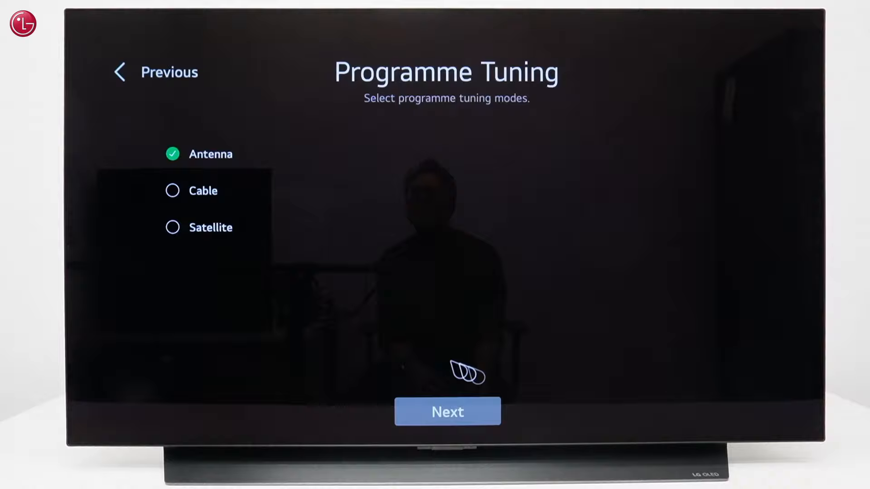
Step: Confirm Antenna, run the Digital Only channel search and return to the Programme Tuning menu
{"action": "left_click", "coordinate": [447, 412]}
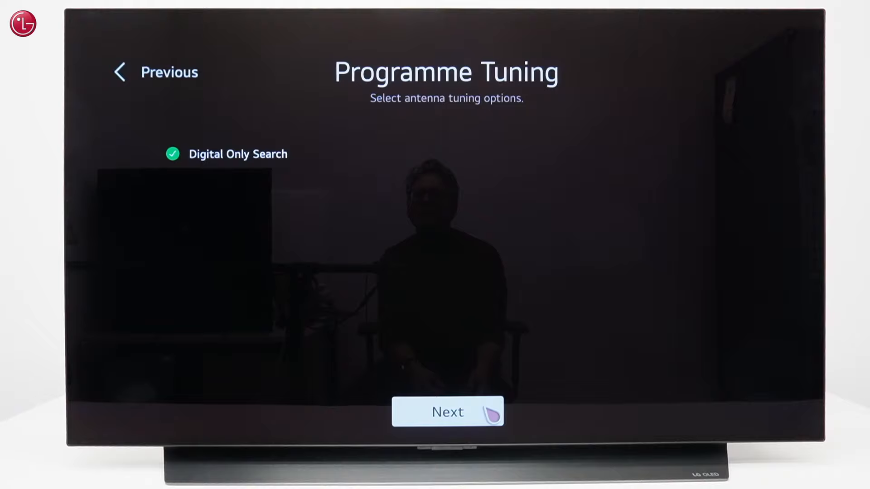
{"action": "left_click", "coordinate": [447, 411]}
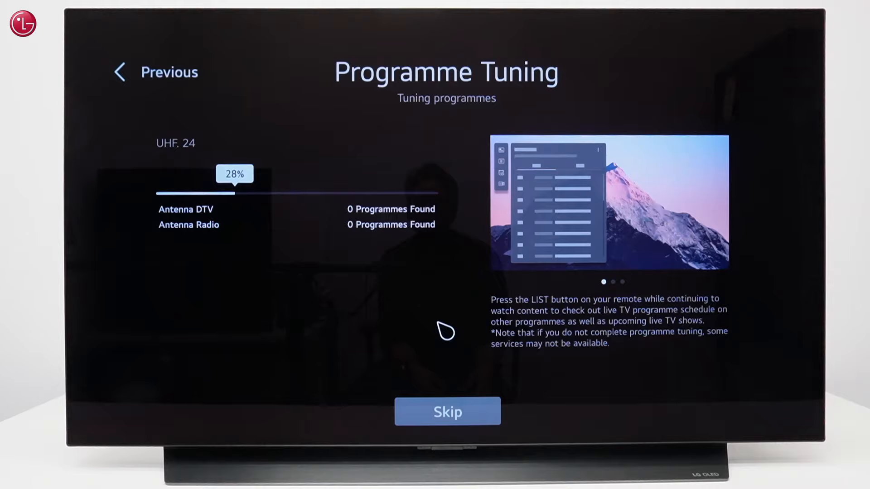
{"action": "left_click", "coordinate": [446, 411]}
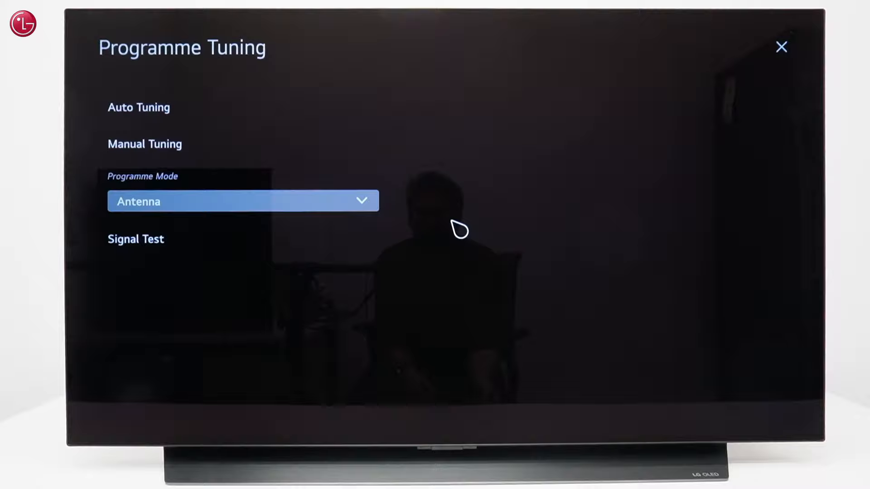
Step: Run the Signal Test showing 100% strength and quality, then close it back to Settings
{"action": "left_click", "coordinate": [135, 238]}
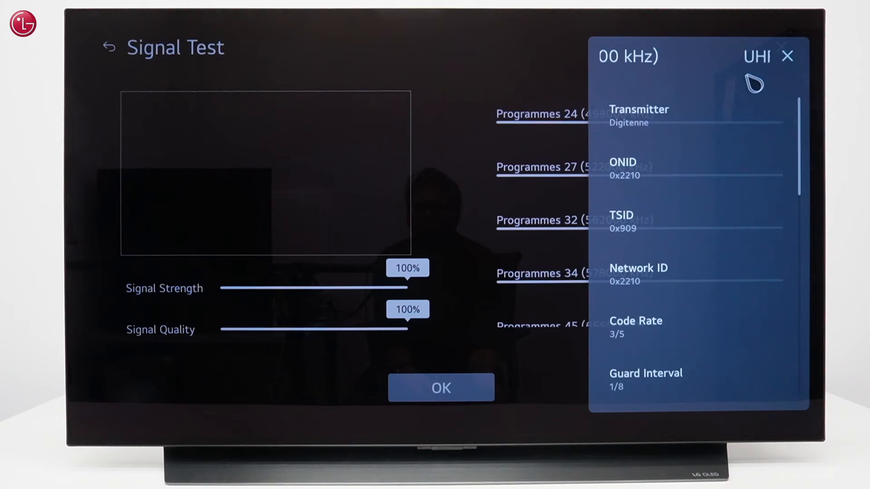
{"action": "left_click", "coordinate": [787, 56]}
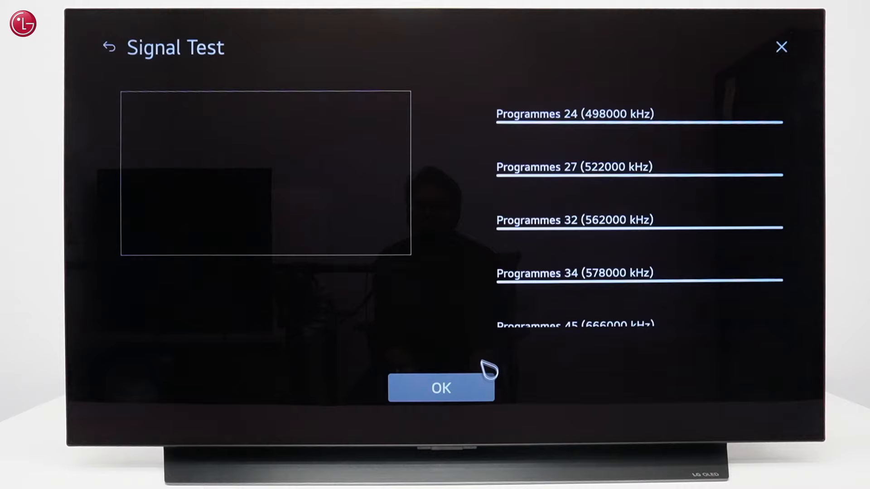
{"action": "left_click", "coordinate": [441, 388]}
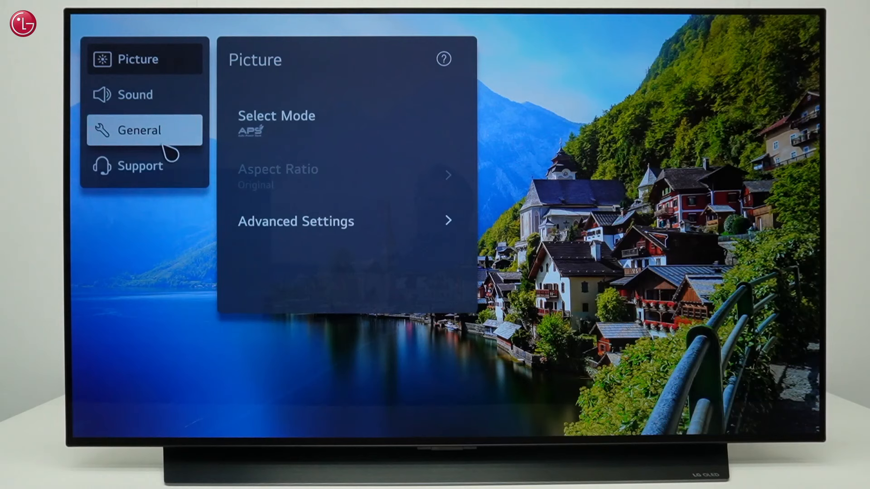
Step: Browse General > System, then exit Settings to live TV
{"action": "left_click", "coordinate": [139, 129]}
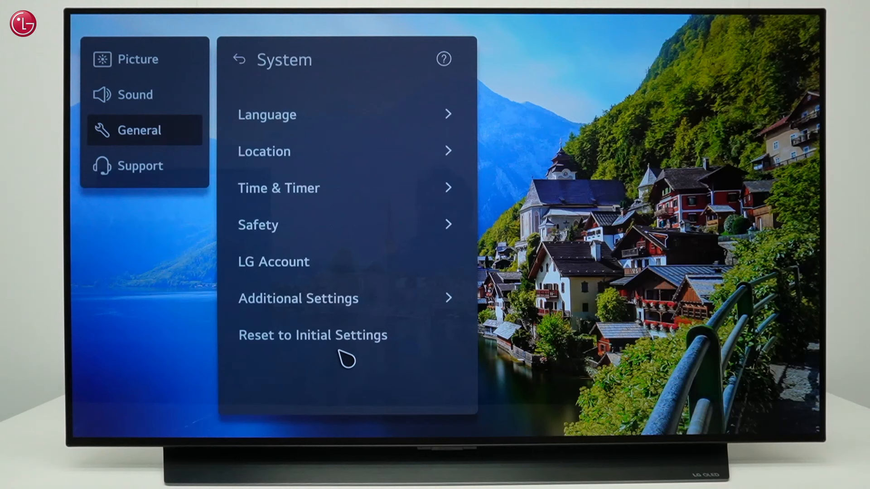
{"action": "left_click", "coordinate": [263, 151]}
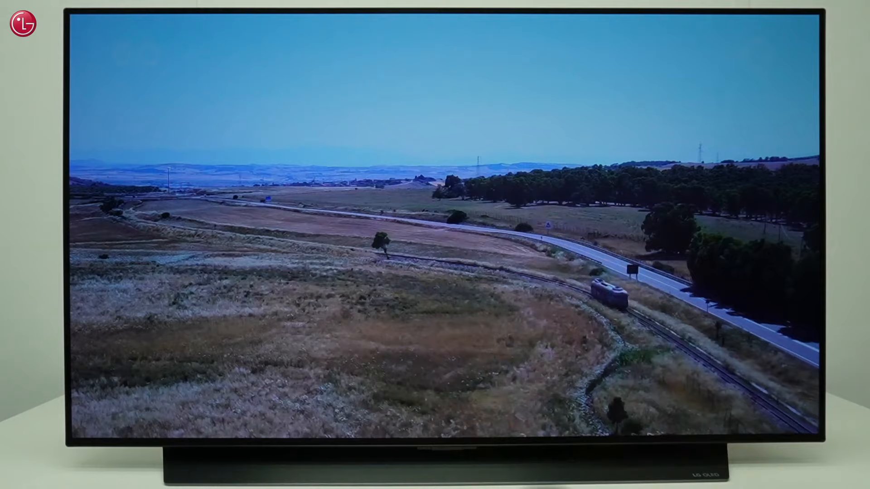
Step: Open Programme Manager's Edit All Programmes list of 34 Antenna DTV channels
{"action": "left_click", "coordinate": [143, 131]}
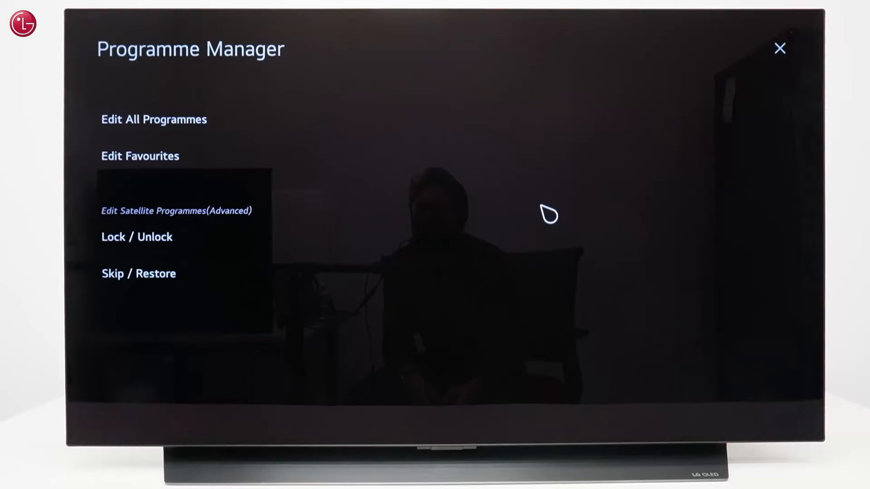
{"action": "left_click", "coordinate": [154, 120]}
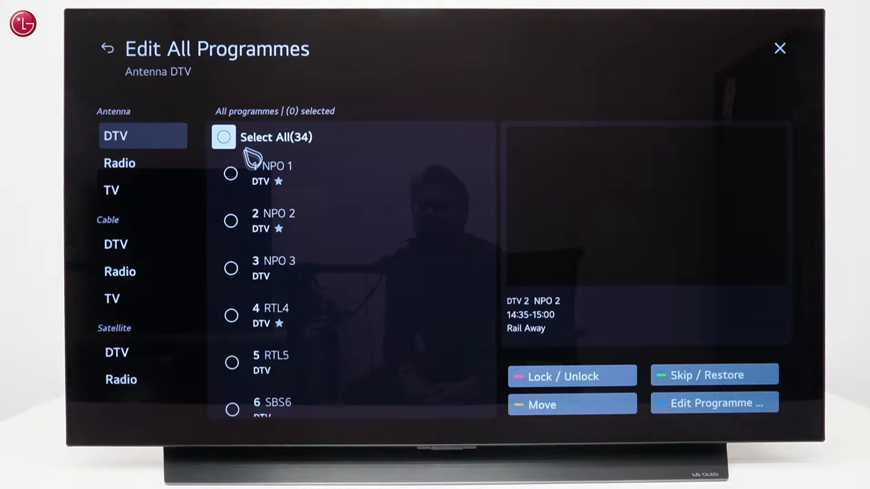
Step: Move channels so RTL4 is first and NPO 2 fourth, then return to Programme Manager
{"action": "left_click", "coordinate": [231, 174]}
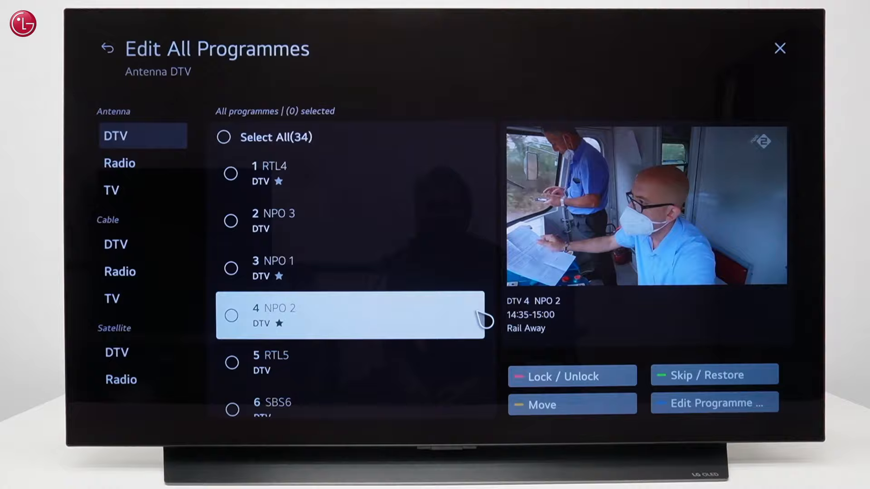
{"action": "left_click", "coordinate": [107, 48]}
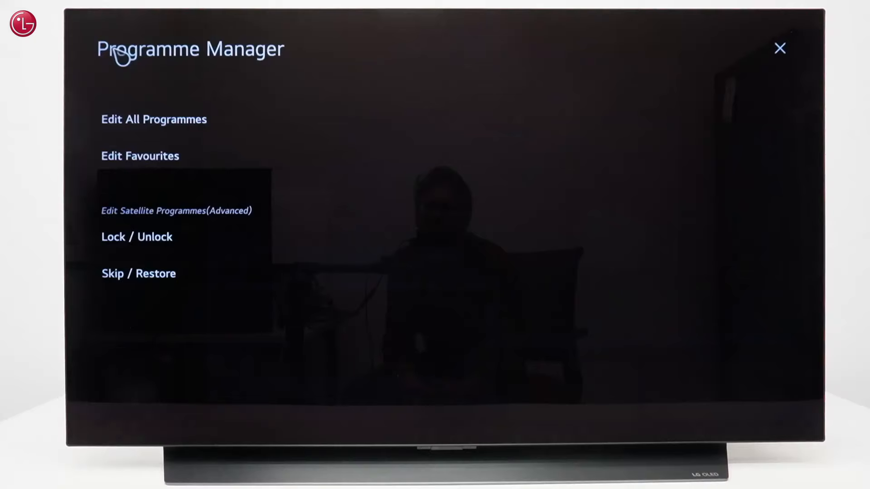
{"action": "mouse_move", "coordinate": [139, 154]}
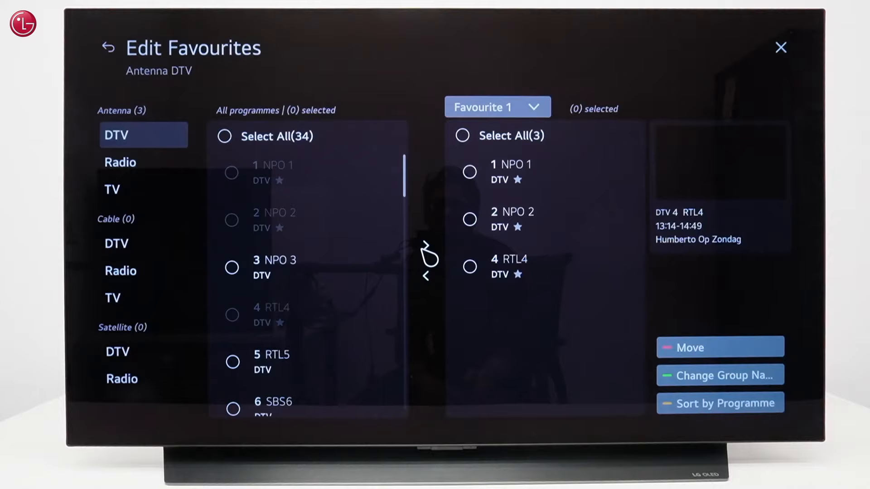
Step: Start Change Group Name for Favourite 1, bringing up the on-screen keyboard
{"action": "left_click", "coordinate": [719, 375]}
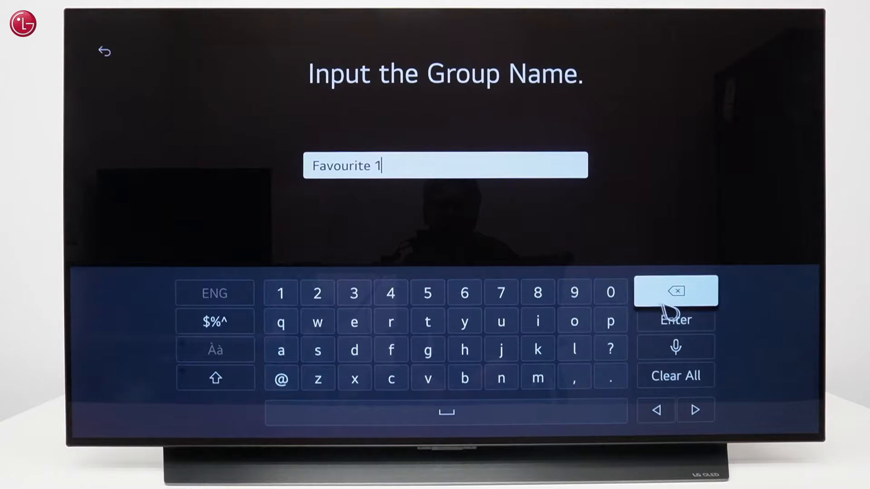